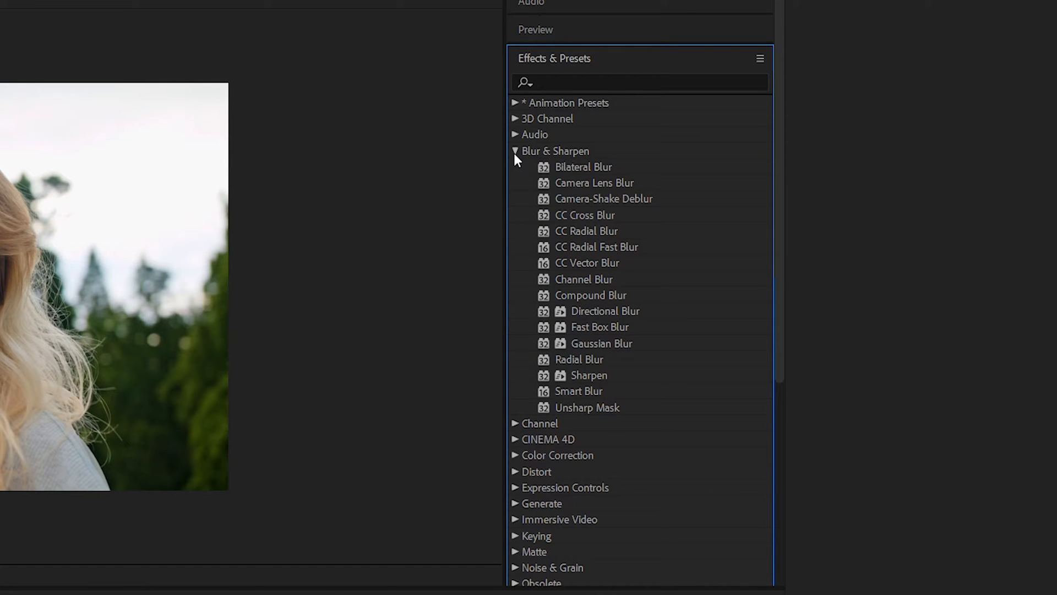
{"action": "mouse_move", "coordinate": [623, 343]}
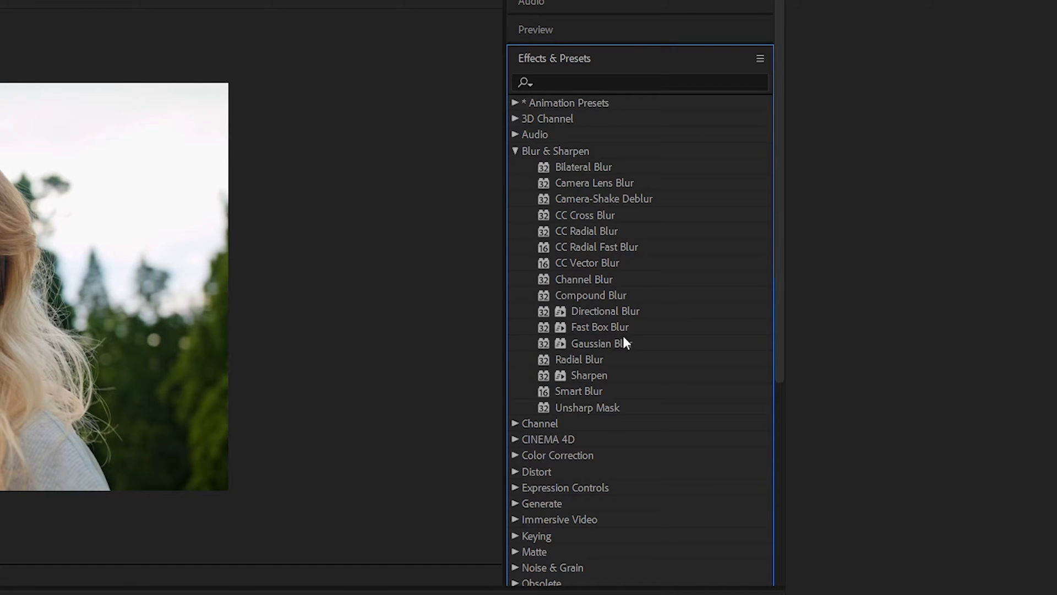
Step: Select Gaussian Blur under Blur & Sharpen and filter the effects list with 'gauss'
{"action": "left_click", "coordinate": [599, 343]}
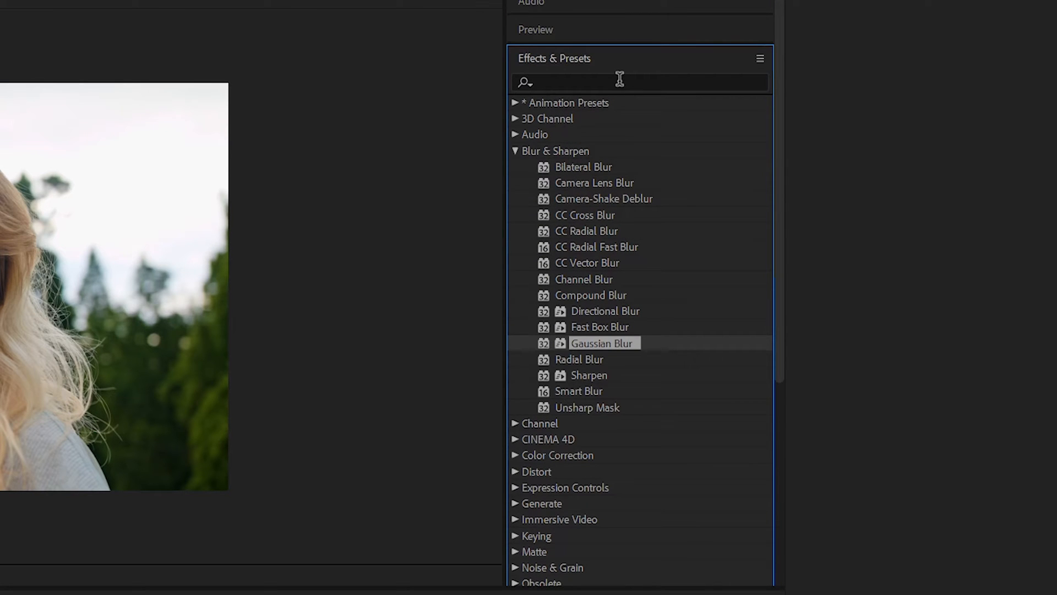
{"action": "left_click", "coordinate": [640, 81]}
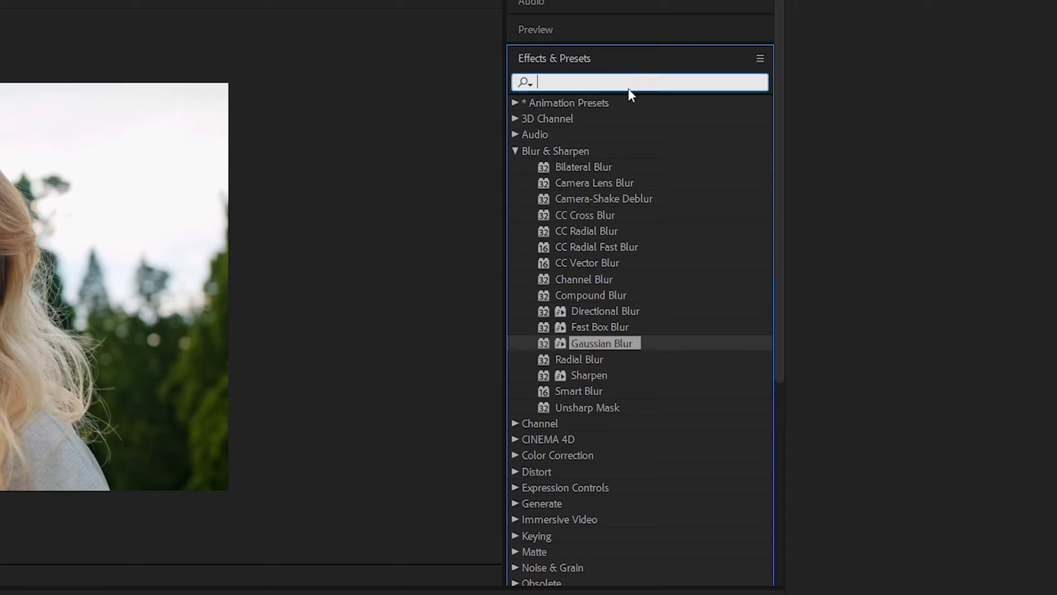
{"action": "type", "text": "gauss"}
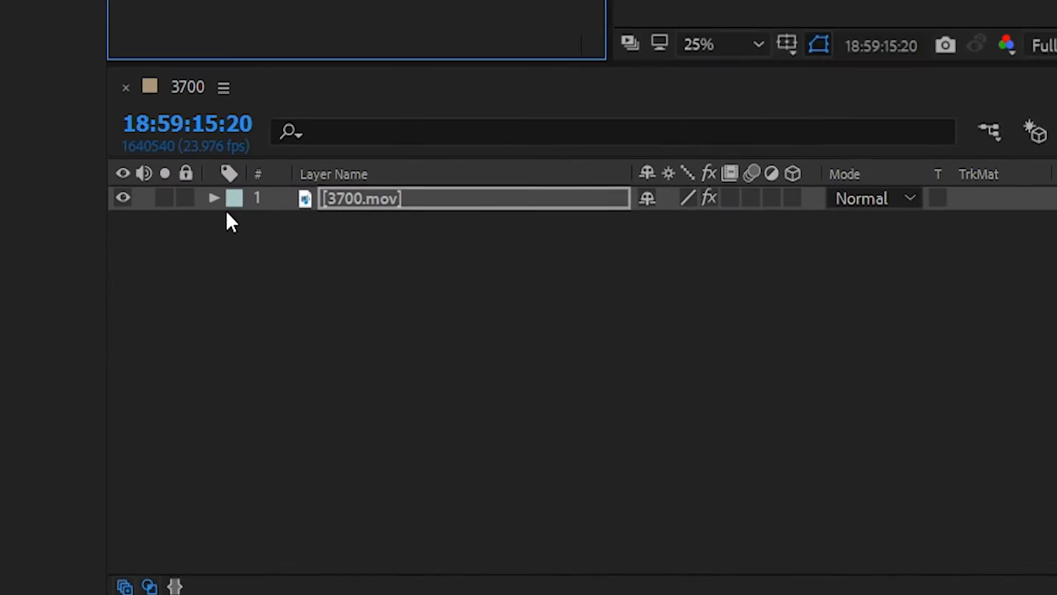
Step: Expand 3700.mov, its Effects group and Gaussian Blur to show Blurriness and Dimensions
{"action": "left_click", "coordinate": [213, 198]}
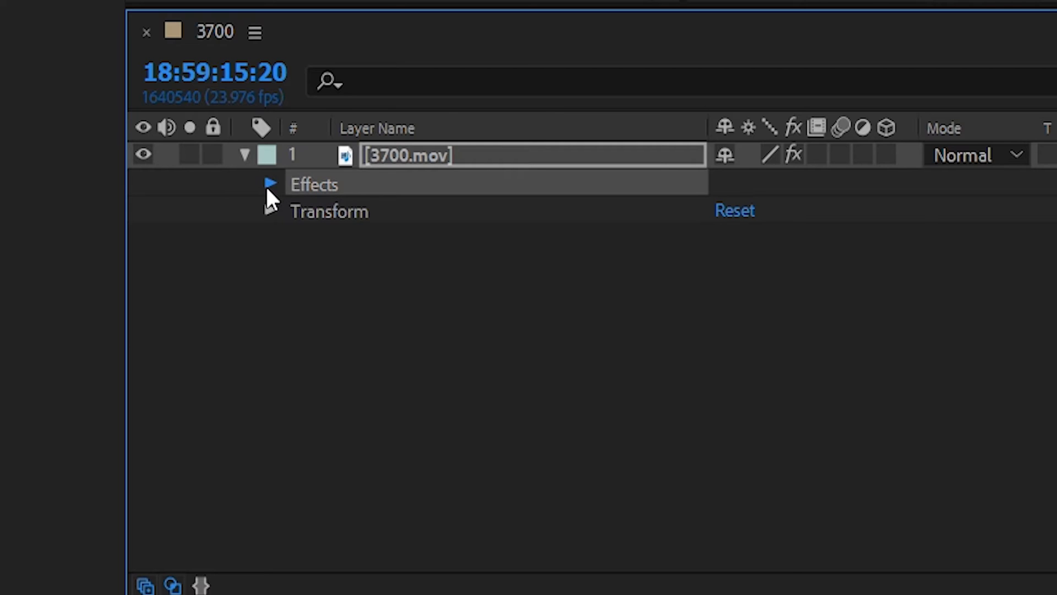
{"action": "left_click", "coordinate": [270, 183]}
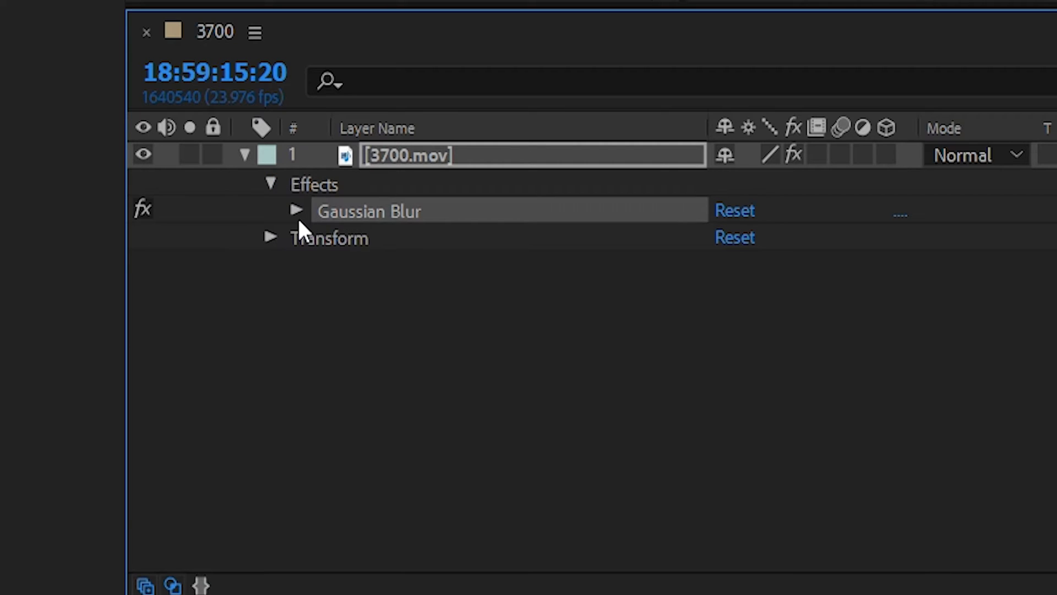
{"action": "left_click", "coordinate": [296, 210]}
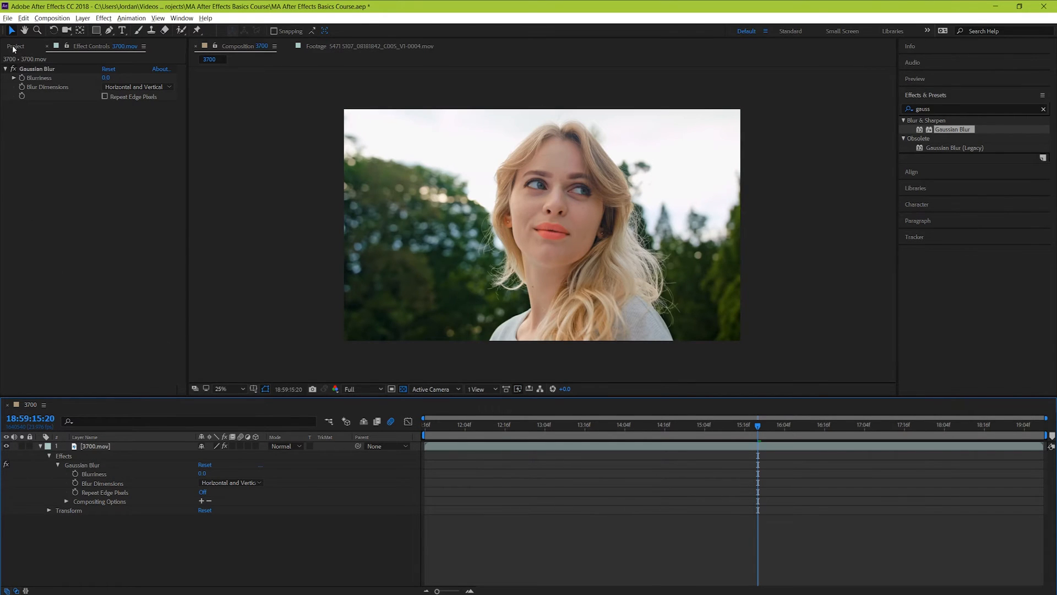
Step: Set the 3700 layer's Gaussian Blur Blurriness to 127.2
{"action": "left_click", "coordinate": [15, 45]}
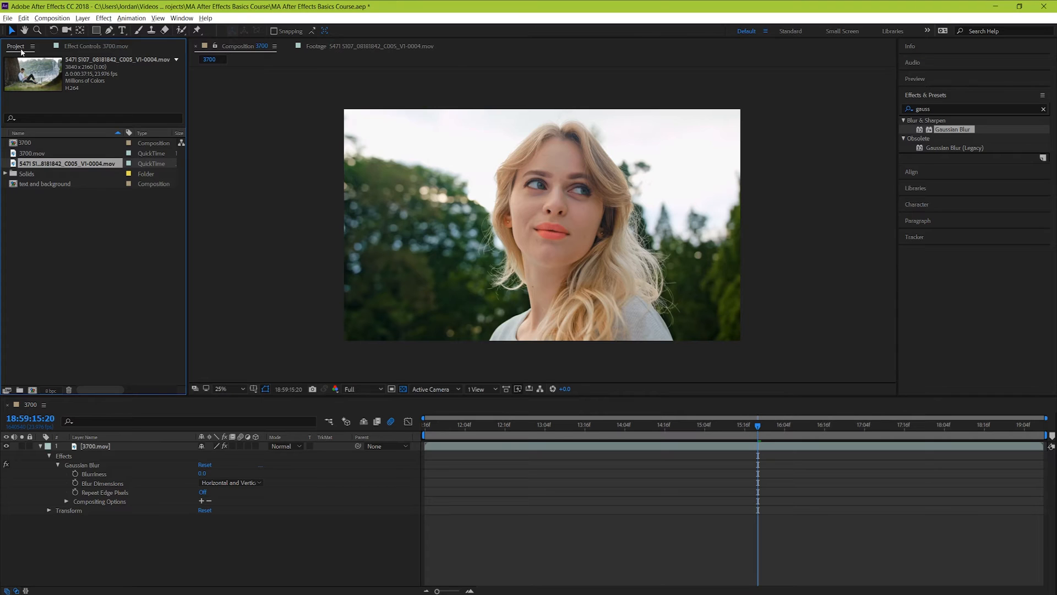
{"action": "left_click", "coordinate": [92, 45]}
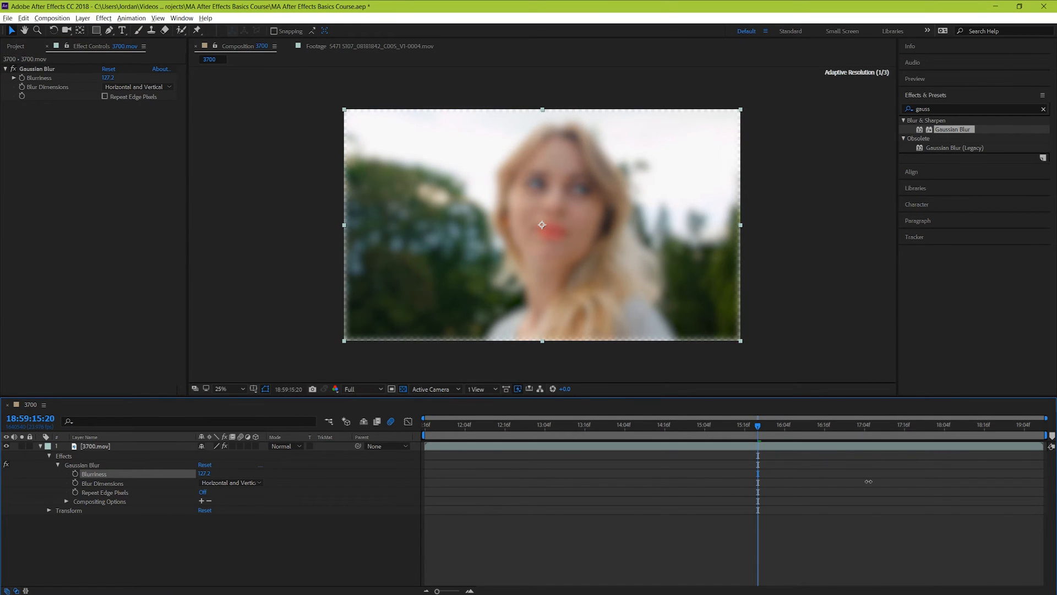
{"action": "double_click", "coordinate": [94, 446]}
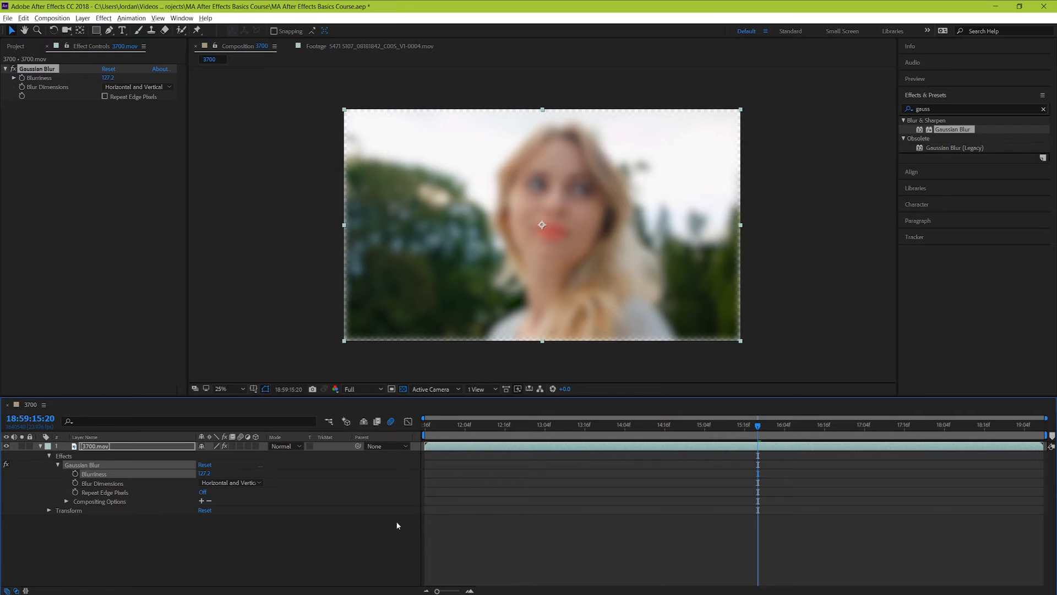
{"action": "mouse_move", "coordinate": [209, 495]}
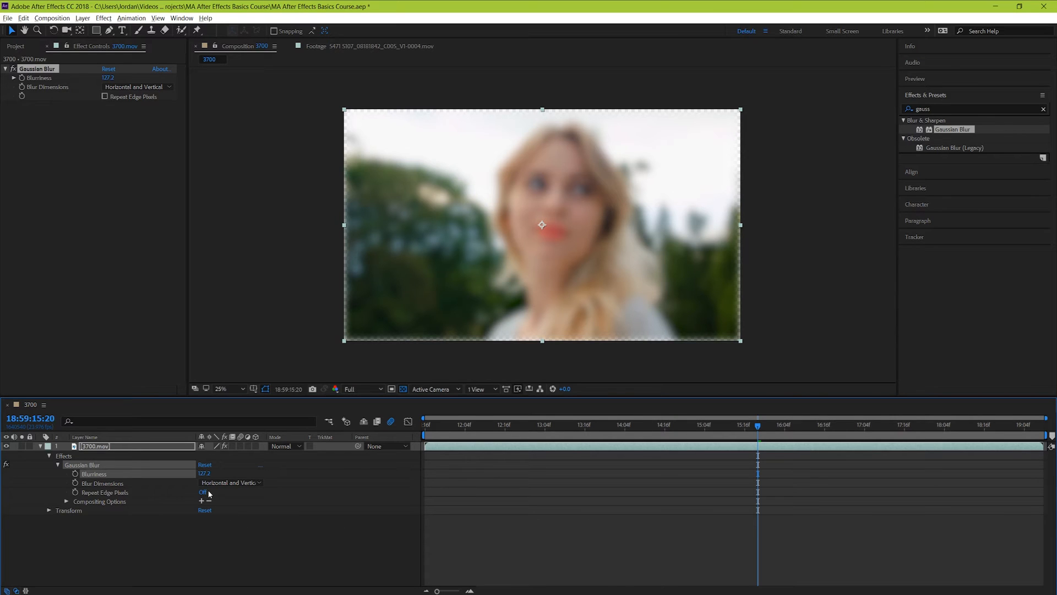
{"action": "mouse_move", "coordinate": [220, 498]}
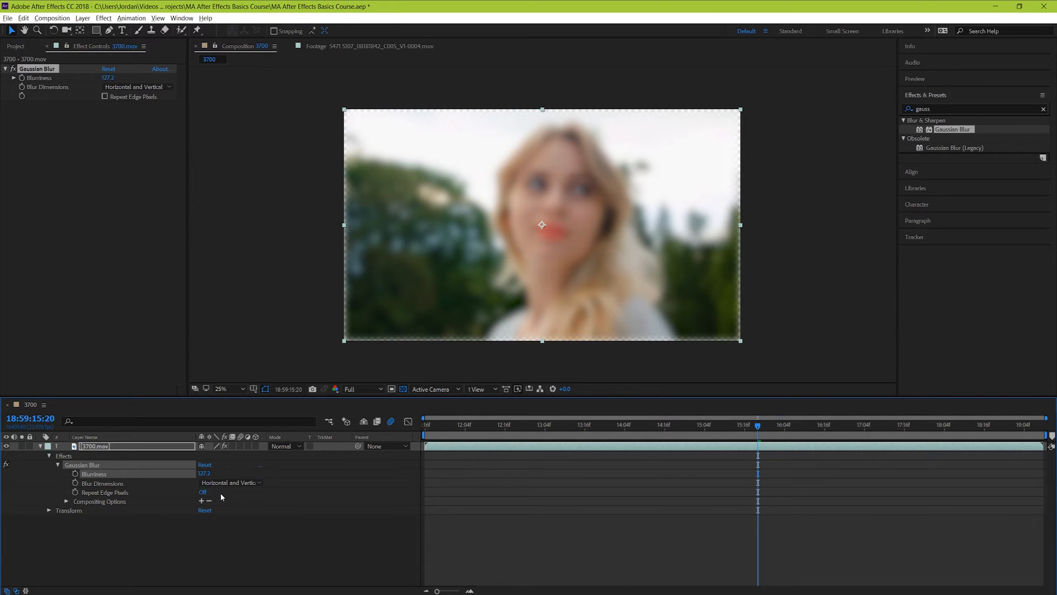
Step: Turn on Repeat Edge Pixels and keep Horizontal and Vertical blur dimensions
{"action": "left_click", "coordinate": [229, 482]}
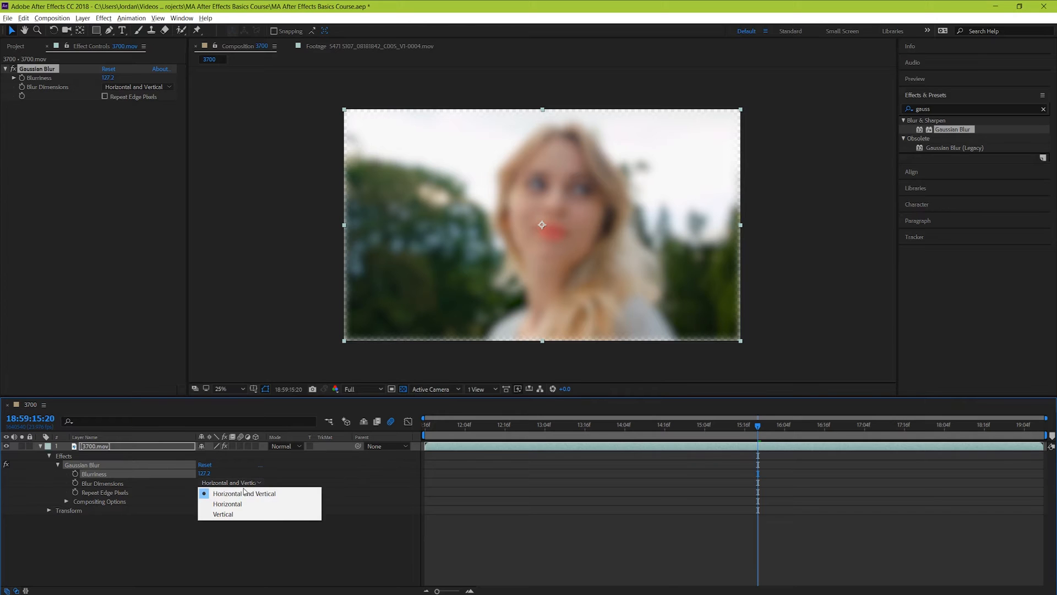
{"action": "left_click", "coordinate": [228, 504]}
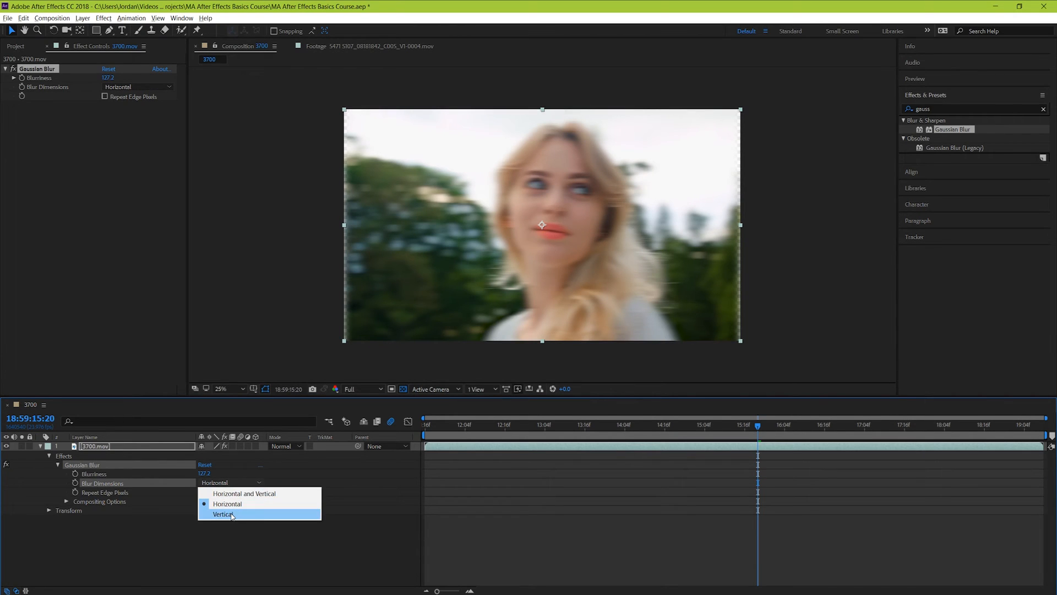
{"action": "left_click", "coordinate": [223, 514]}
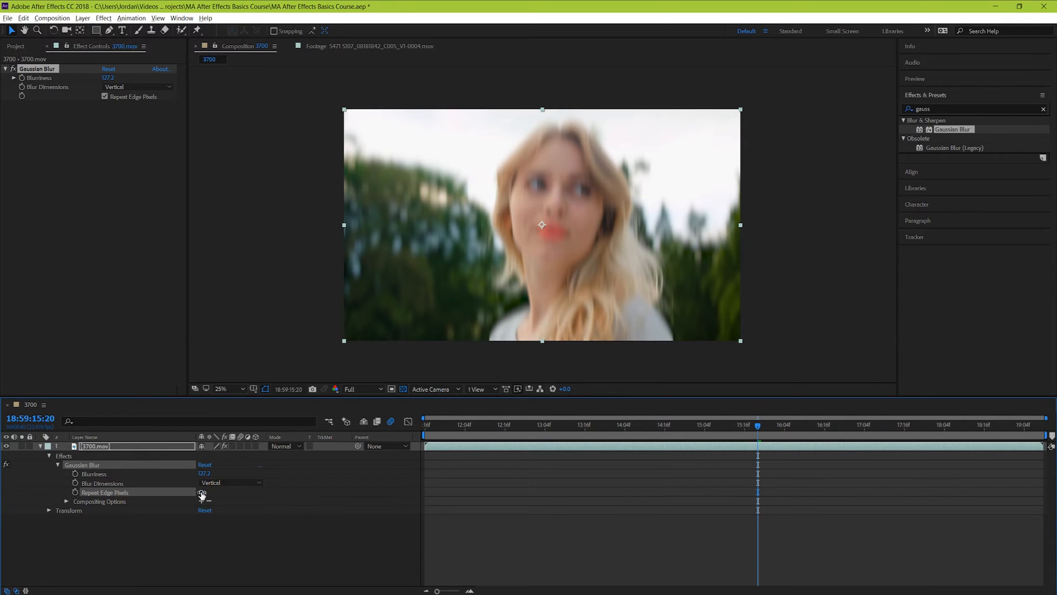
{"action": "left_click", "coordinate": [231, 483]}
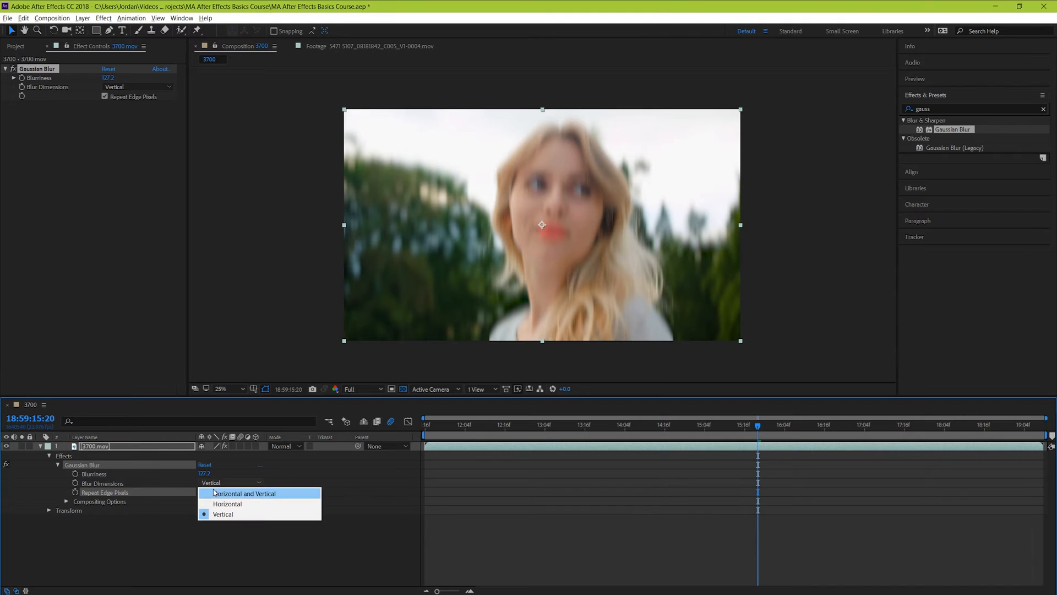
{"action": "left_click", "coordinate": [243, 493]}
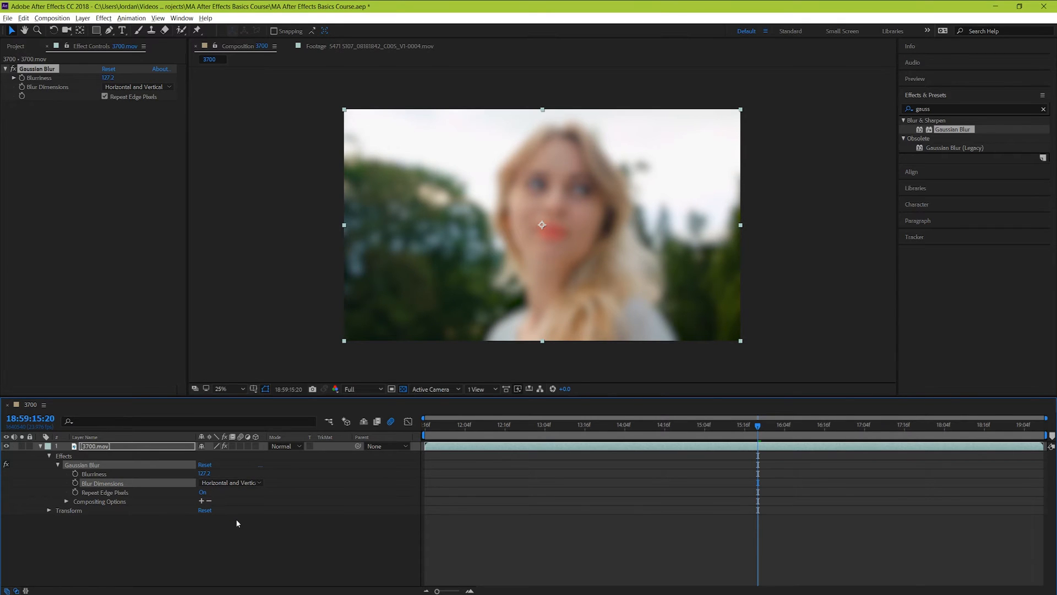
{"action": "mouse_move", "coordinate": [238, 522]}
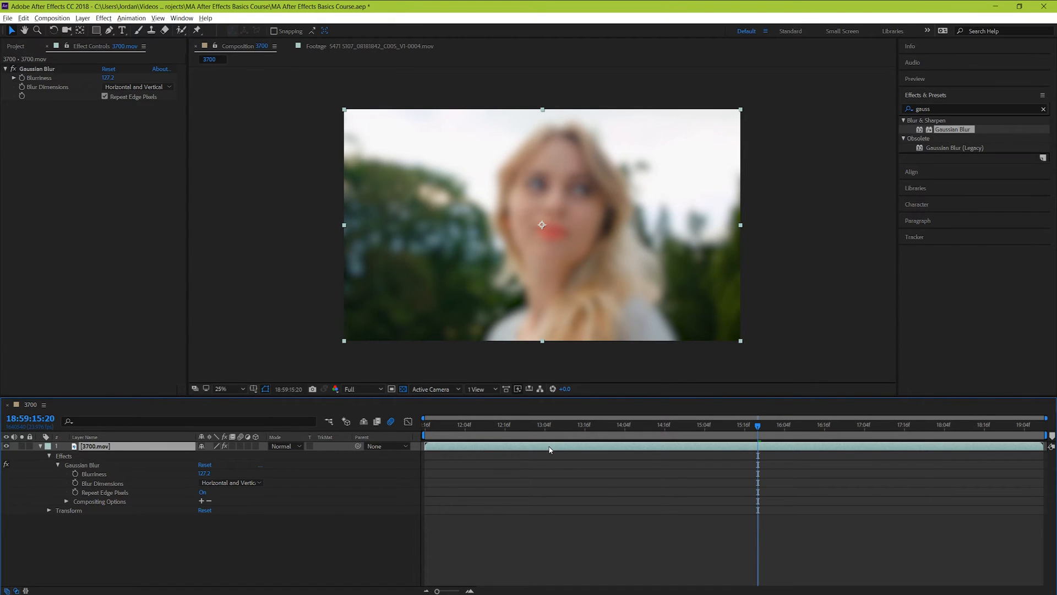
{"action": "mouse_move", "coordinate": [371, 237]}
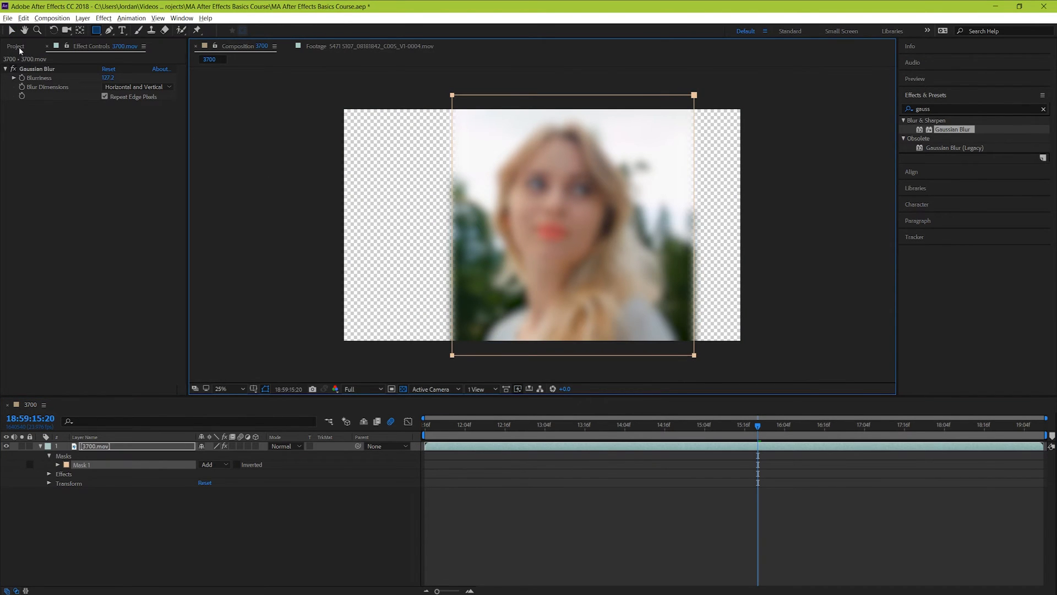
Step: Bring up the Project footage list to add the man-under-a-tree clip below 3700.mov
{"action": "left_click", "coordinate": [15, 46]}
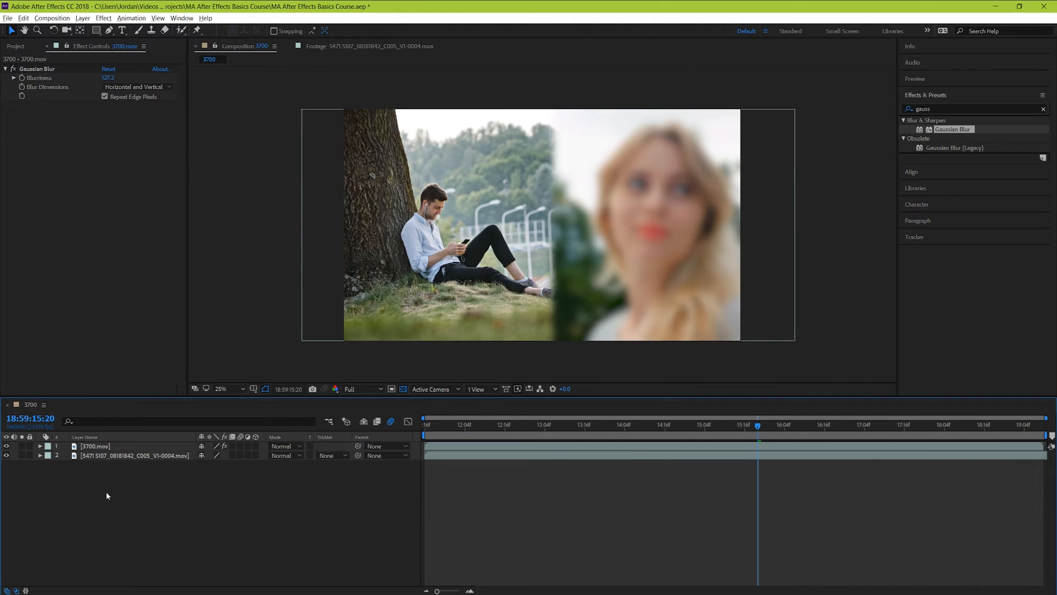
Step: Add Adjustment Layer 3 over both clips with Gaussian Blur 96.7 and Repeat Edge Pixels on
{"action": "left_click", "coordinate": [82, 17]}
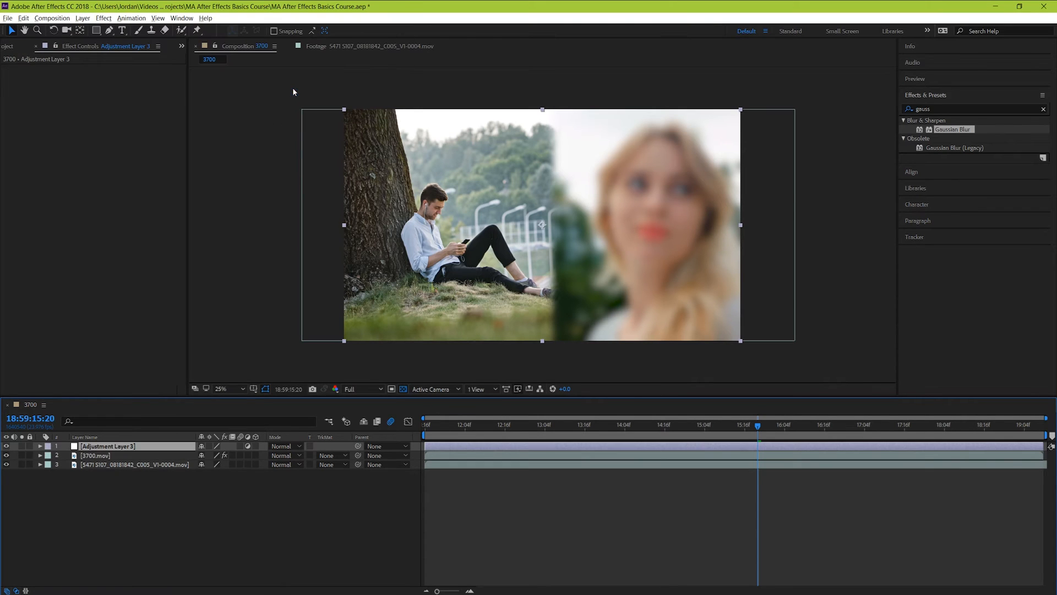
{"action": "mouse_move", "coordinate": [172, 477]}
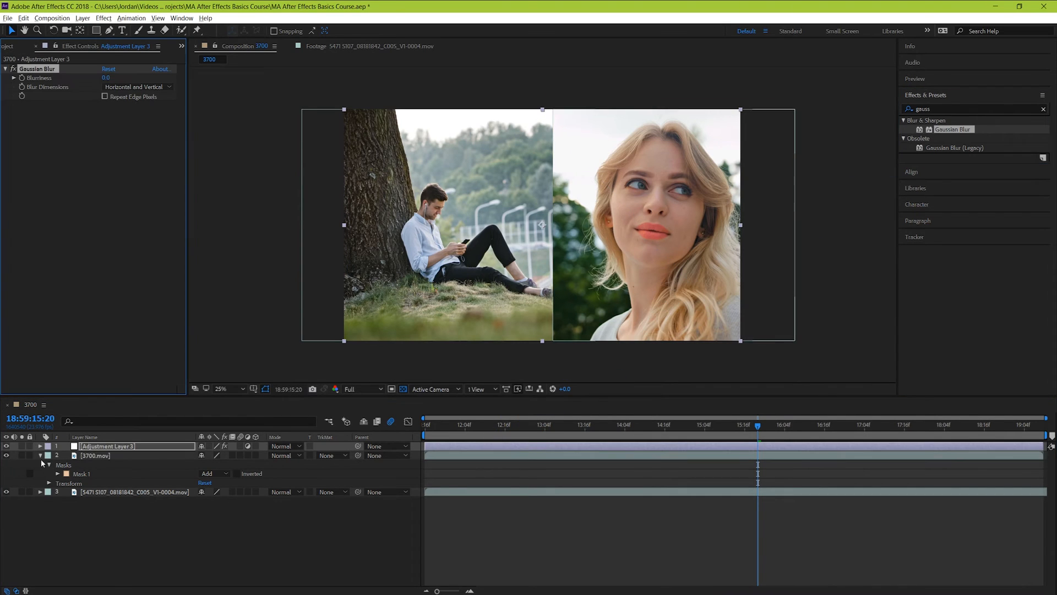
{"action": "left_click", "coordinate": [40, 446]}
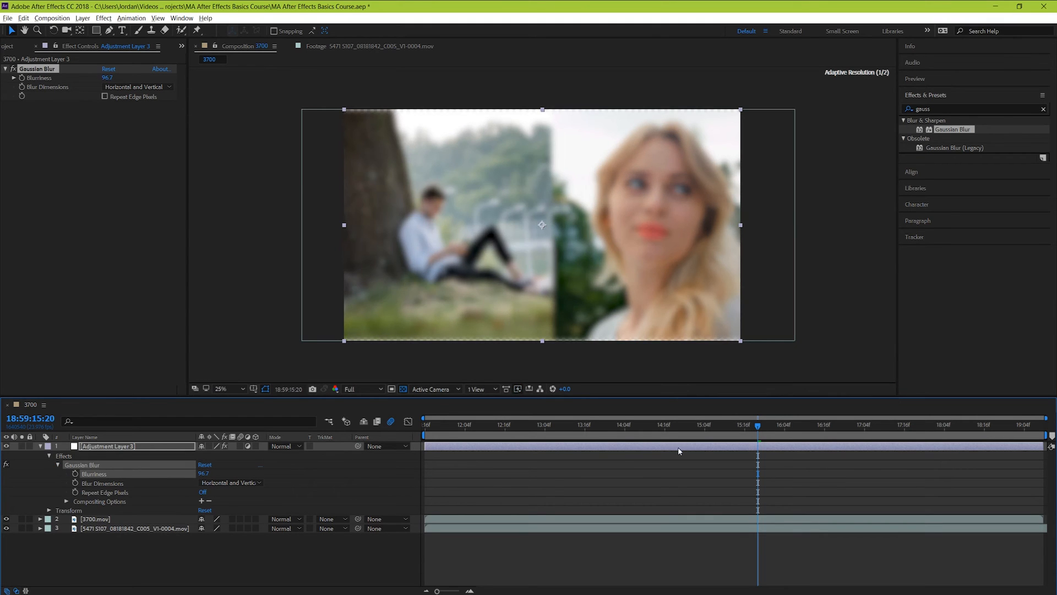
{"action": "left_click", "coordinate": [104, 96]}
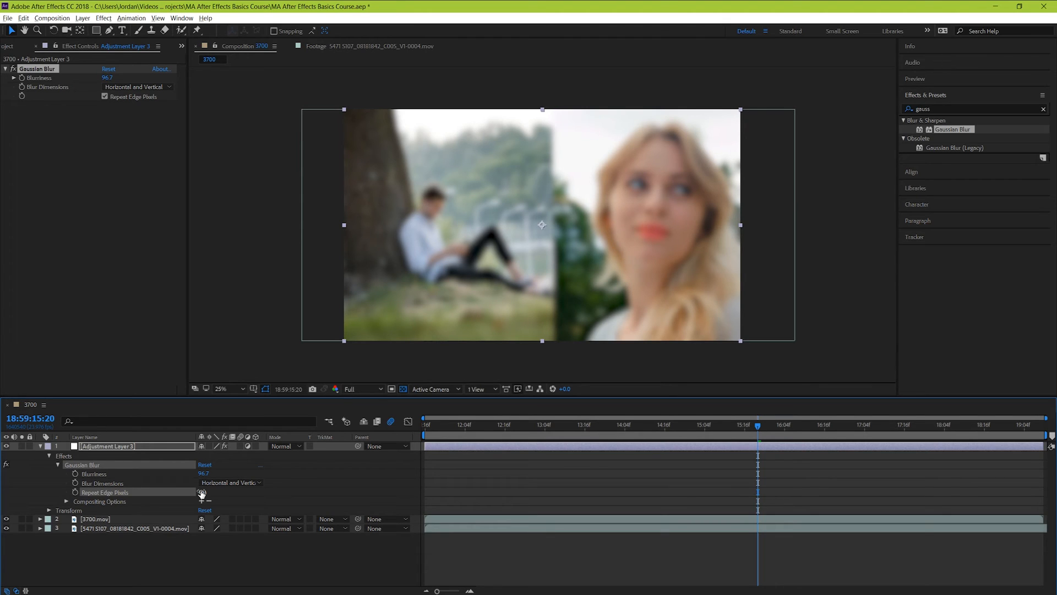
{"action": "left_click", "coordinate": [201, 492]}
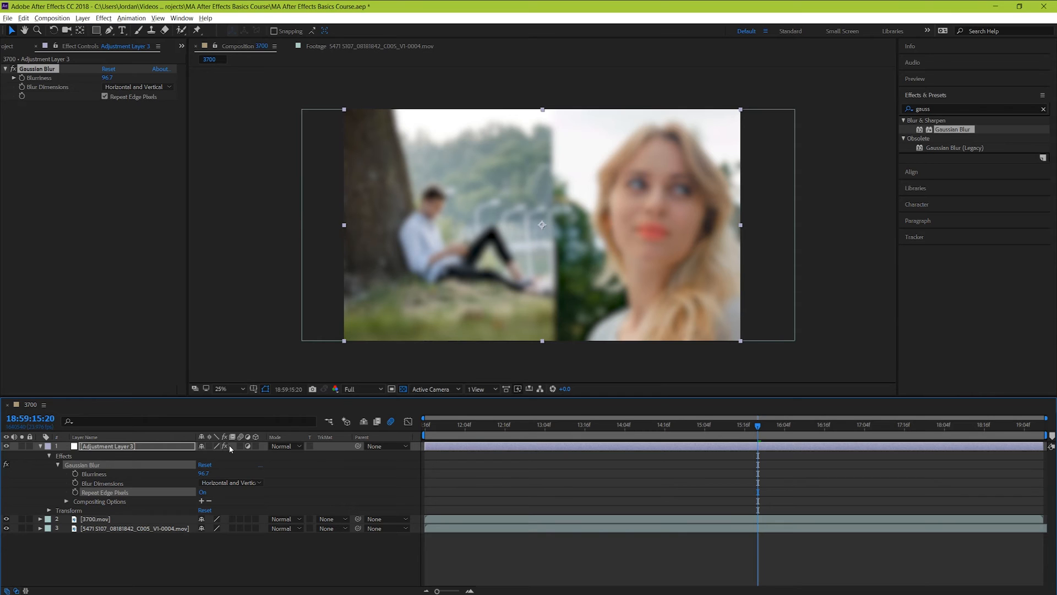
Step: Create a new text layer from Layer > New > Text reading MOTION ARRAY
{"action": "left_click", "coordinate": [82, 18]}
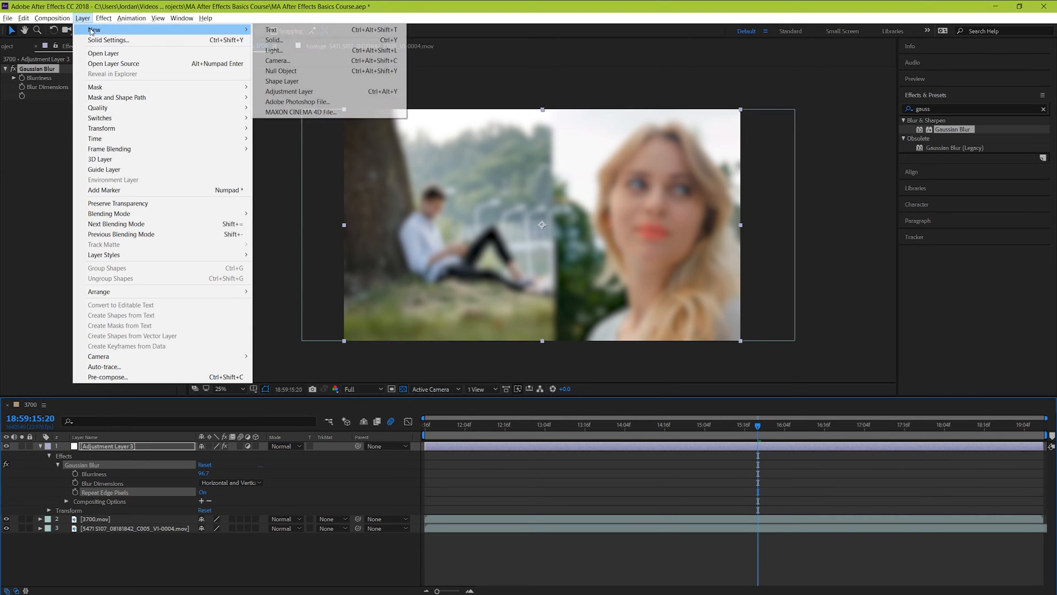
{"action": "left_click", "coordinate": [271, 29]}
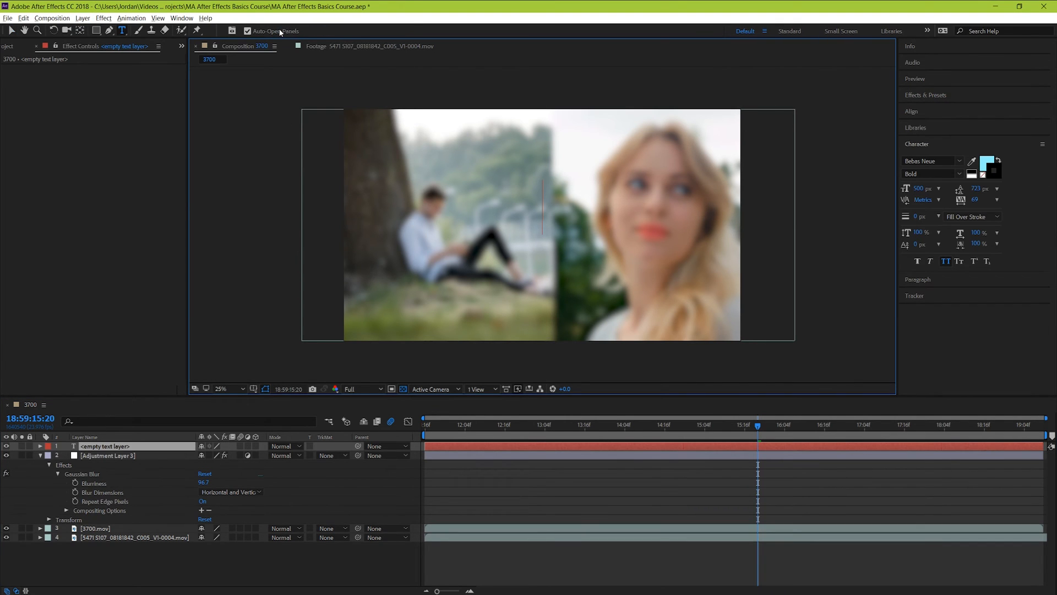
{"action": "type", "text": "MOTION ARRAY"}
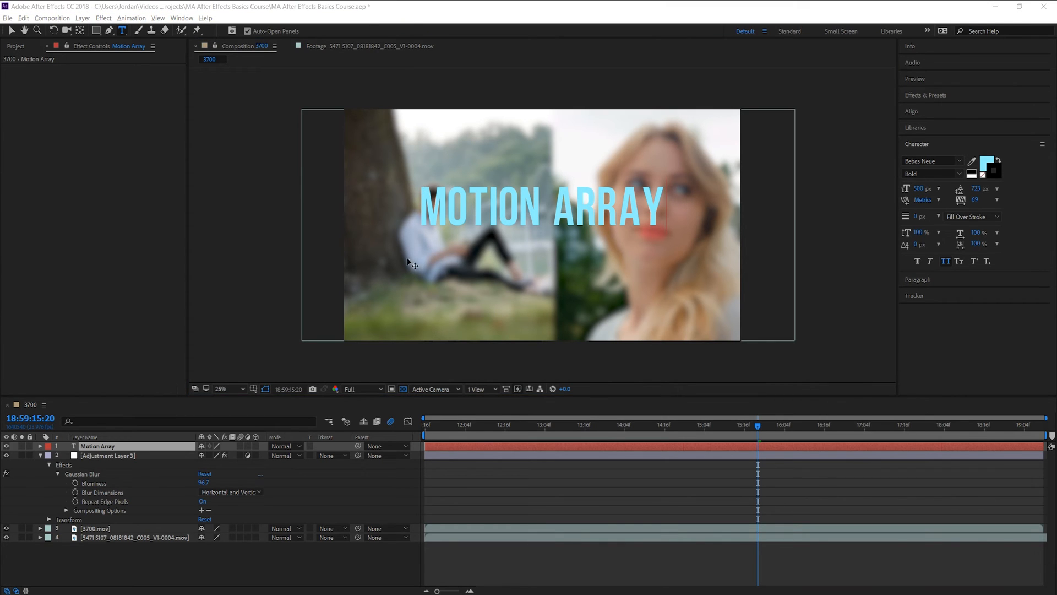
Step: Apply Hue/Saturation to the adjustment layer via the Effects & Presets search
{"action": "left_click", "coordinate": [107, 455]}
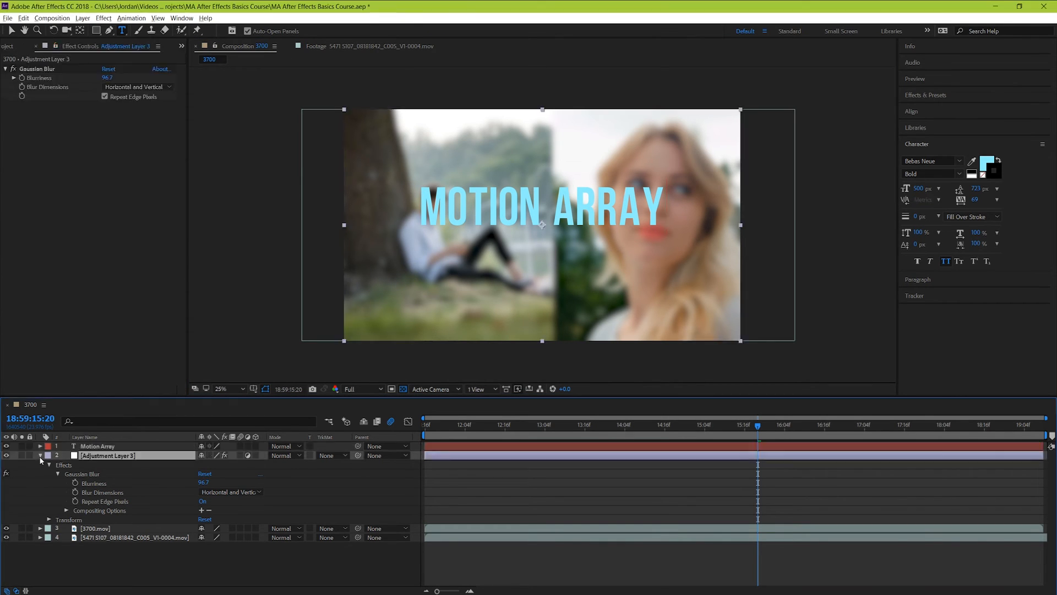
{"action": "type", "text": "gauss"}
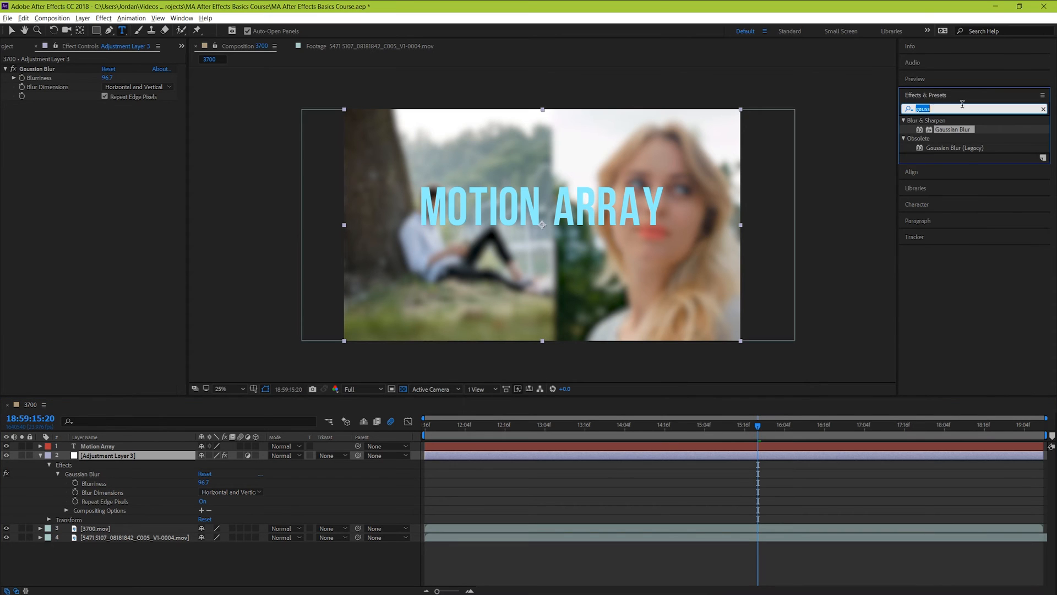
{"action": "type", "text": "hue"}
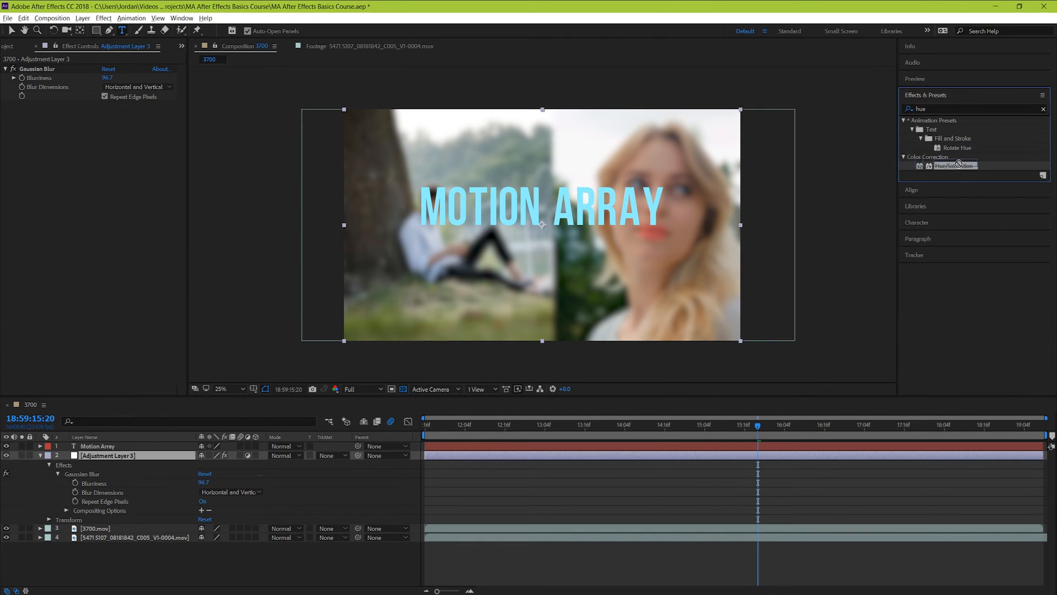
{"action": "double_click", "coordinate": [953, 166]}
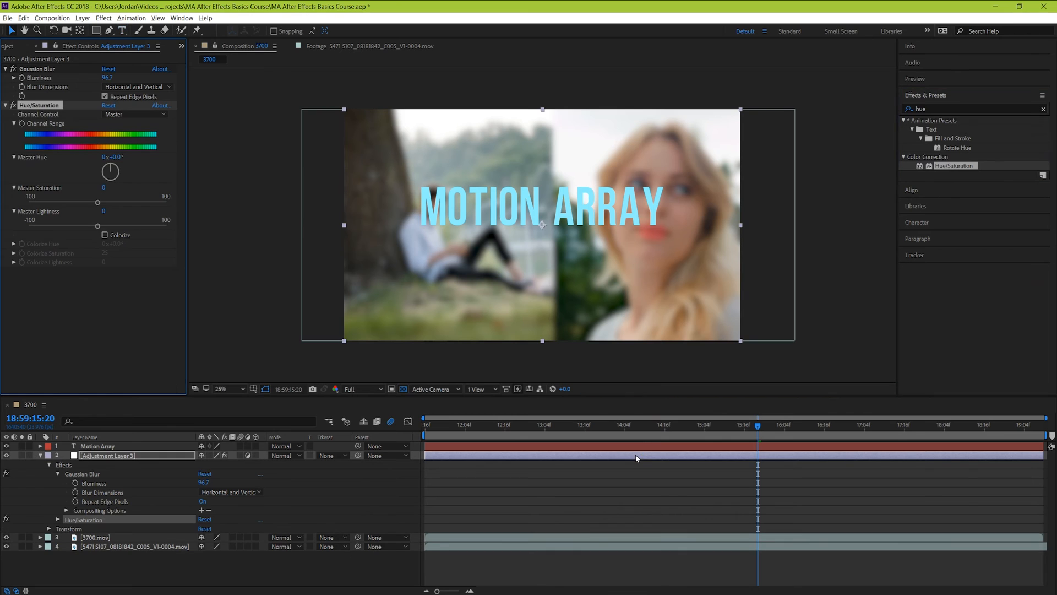
Step: Darken the blurred footage by setting Master Lightness to -33
{"action": "left_click_drag", "start_coordinate": [98, 221], "coordinate": [94, 226]}
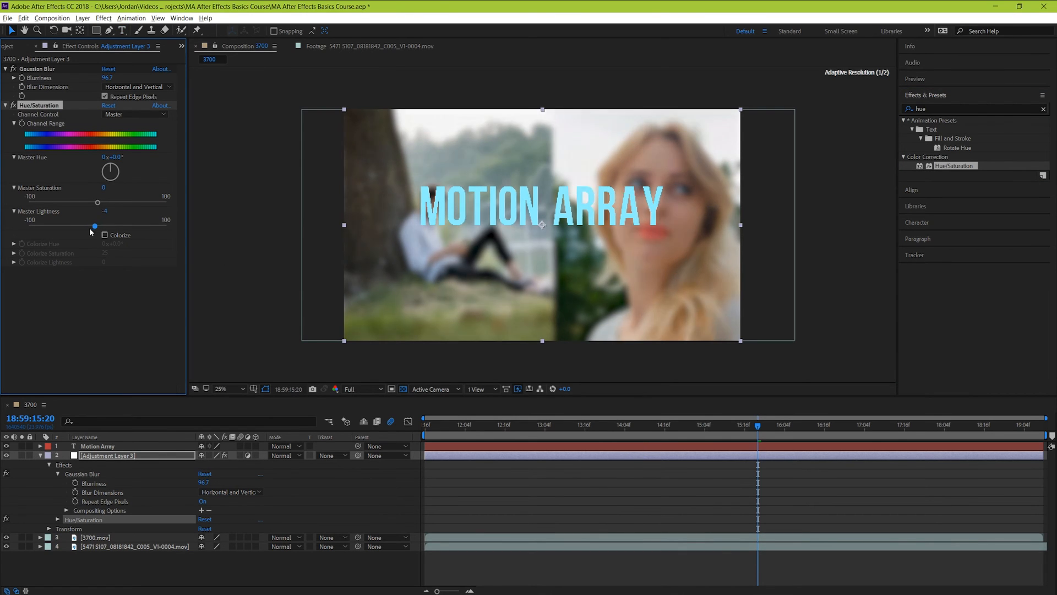
{"action": "left_click_drag", "start_coordinate": [94, 226], "coordinate": [75, 226]}
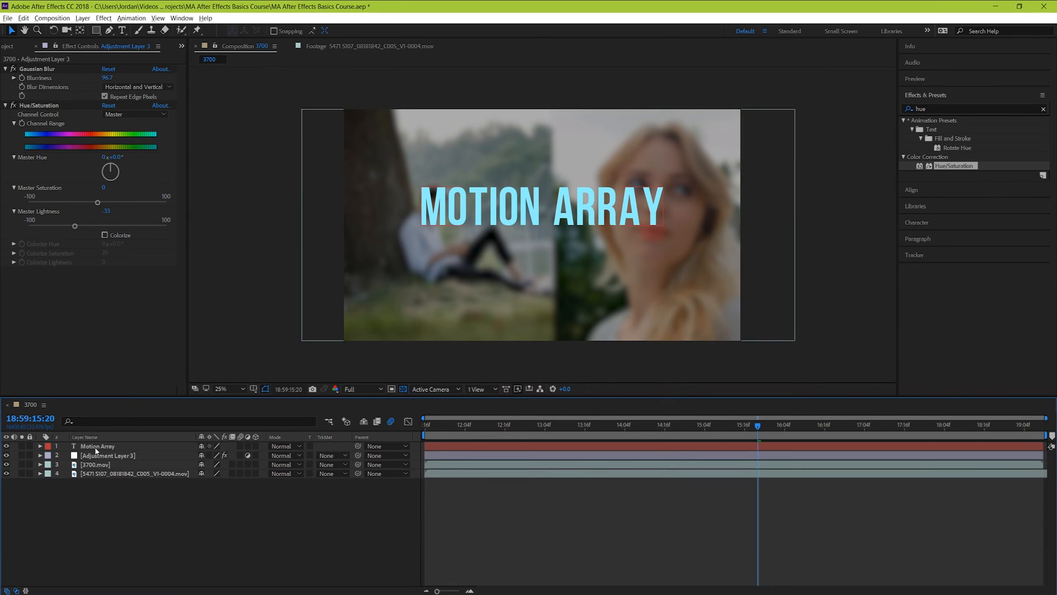
{"action": "left_click", "coordinate": [96, 456]}
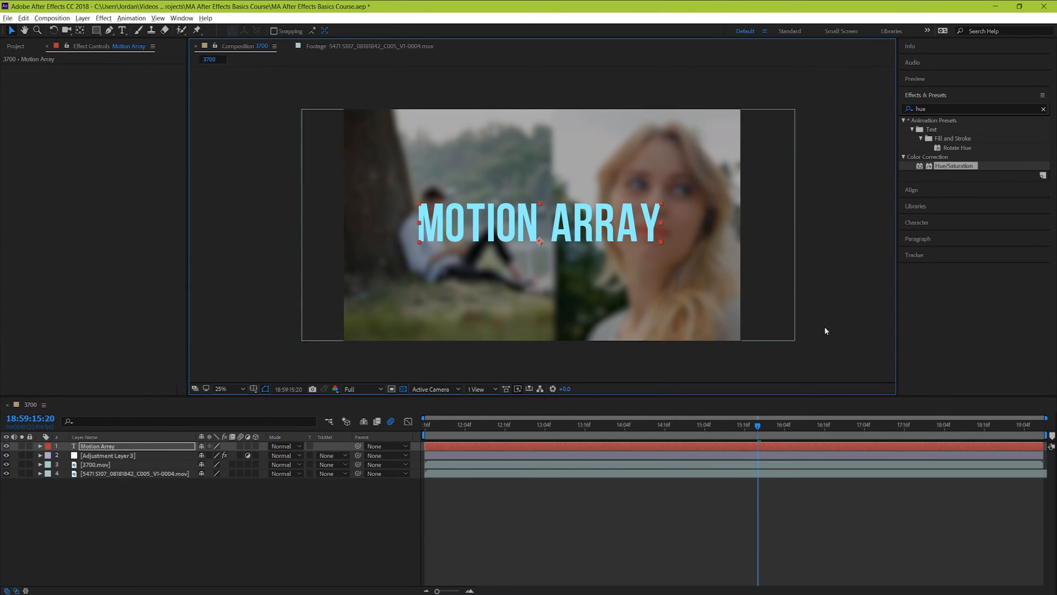
Step: Apply CC Light Sweep to the MOTION ARRAY title with Direction tilted to -30°
{"action": "type", "text": "light swee"}
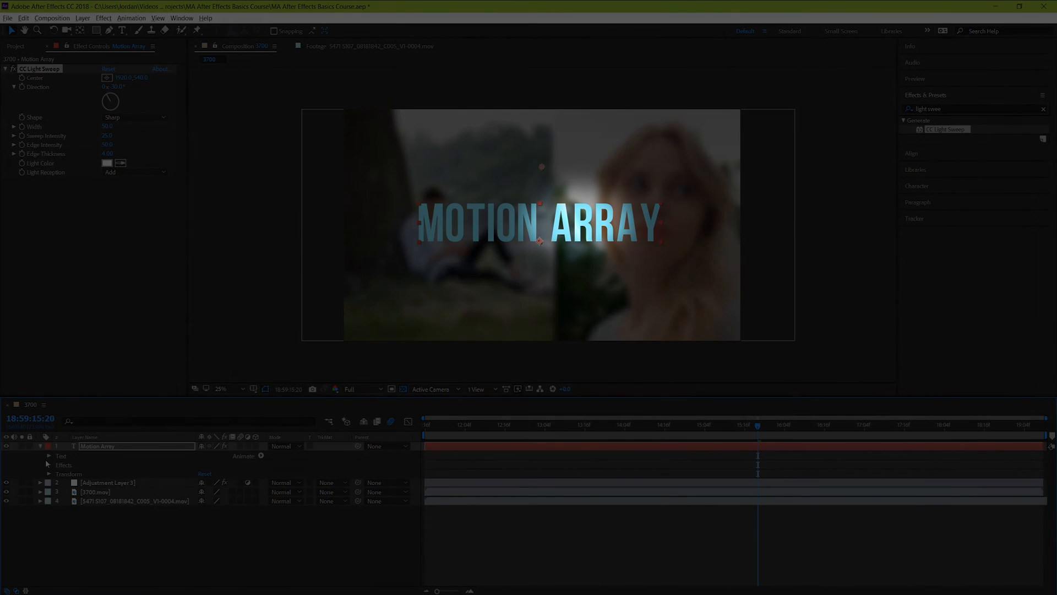
{"action": "left_click", "coordinate": [59, 474]}
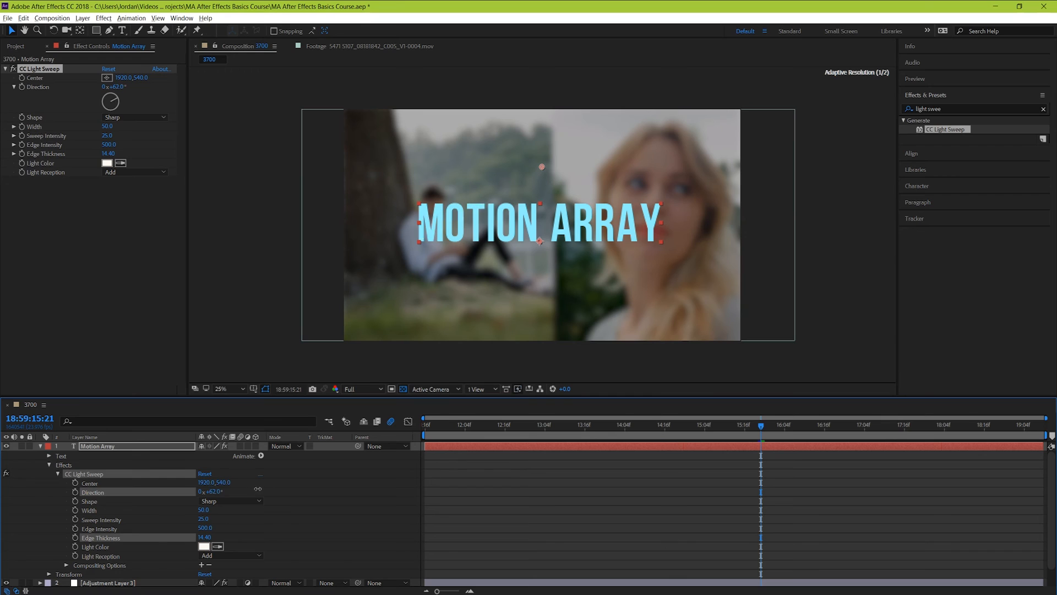
{"action": "left_click_drag", "start_coordinate": [110, 91], "coordinate": [110, 105]}
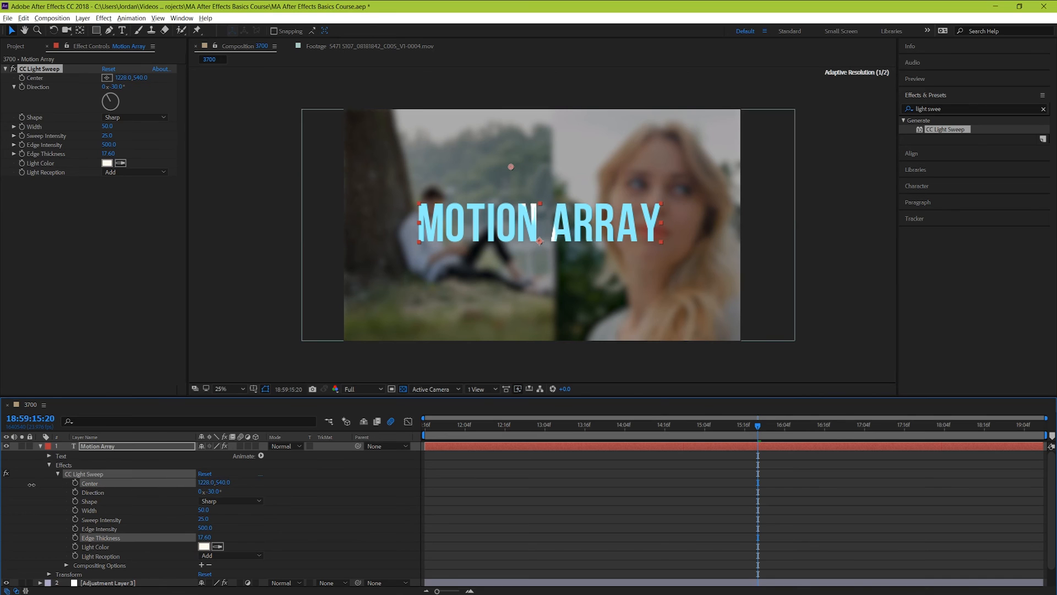
Step: Position the sweep's Center at two times to keyframe it moving across the title
{"action": "left_click_drag", "start_coordinate": [510, 167], "coordinate": [390, 166]}
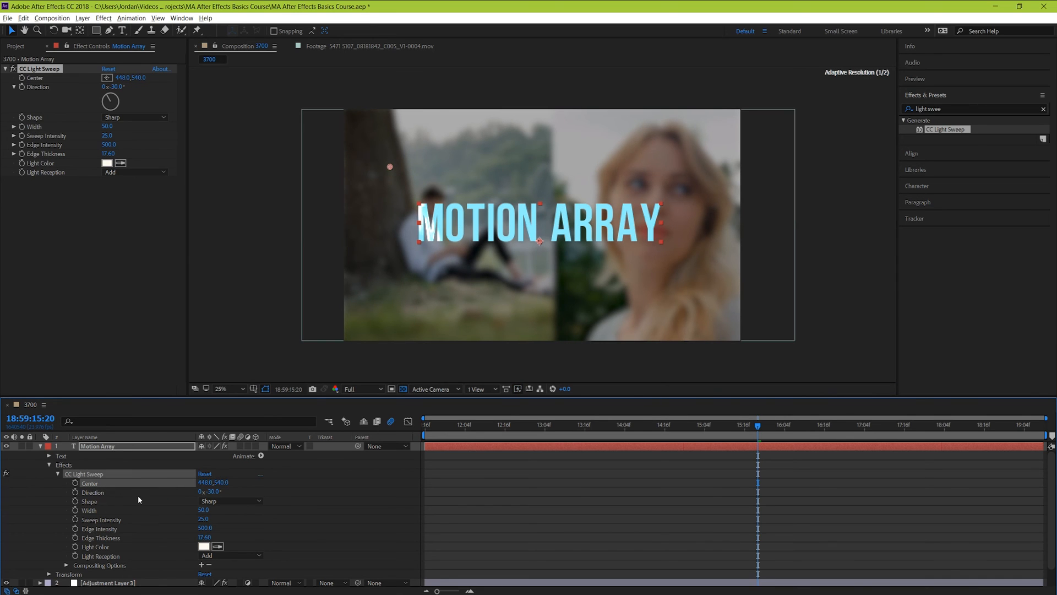
{"action": "left_click_drag", "start_coordinate": [390, 166], "coordinate": [353, 166]}
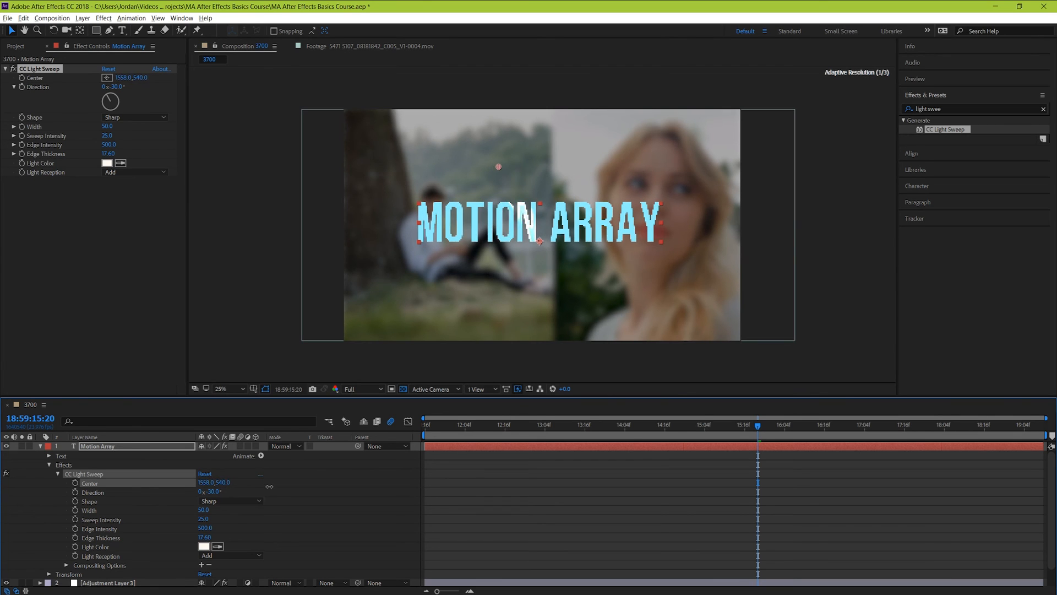
{"action": "left_click_drag", "start_coordinate": [498, 166], "coordinate": [612, 166]}
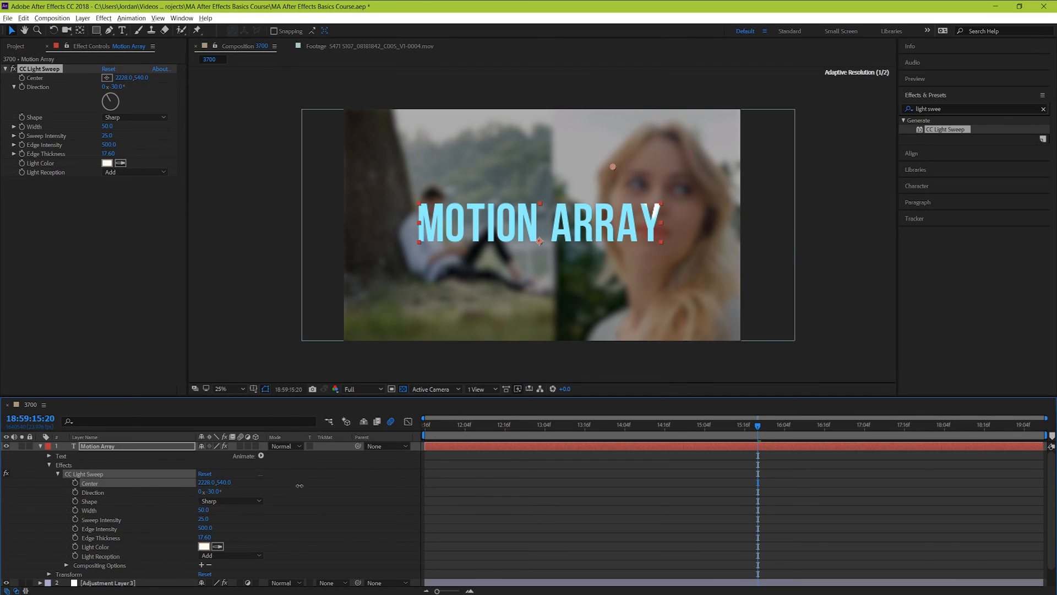
{"action": "left_click_drag", "start_coordinate": [612, 166], "coordinate": [441, 166]}
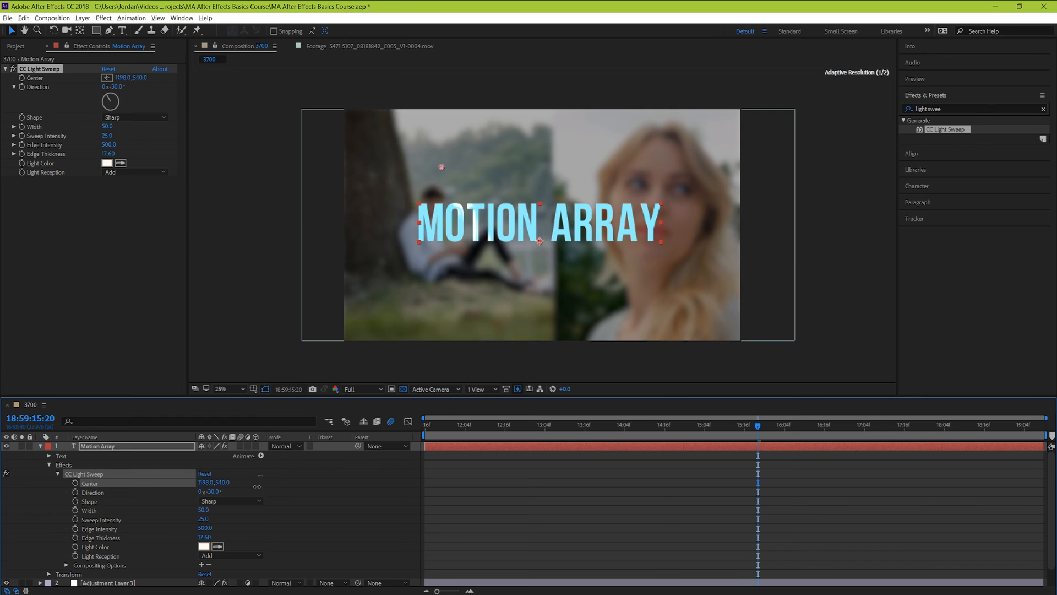
{"action": "left_click_drag", "start_coordinate": [441, 166], "coordinate": [391, 166]}
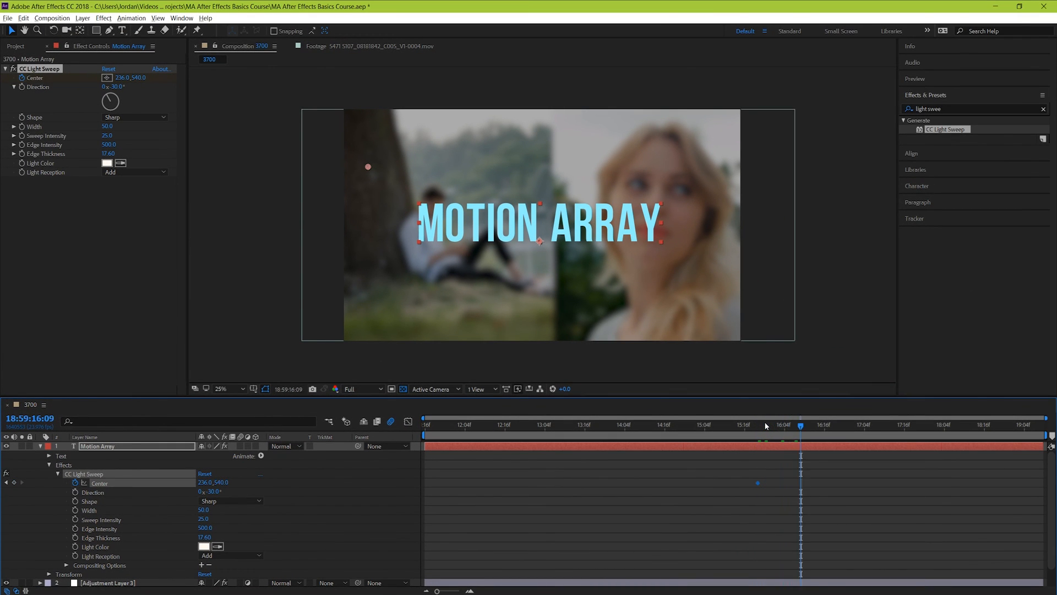
{"action": "left_click_drag", "start_coordinate": [368, 166], "coordinate": [396, 166]}
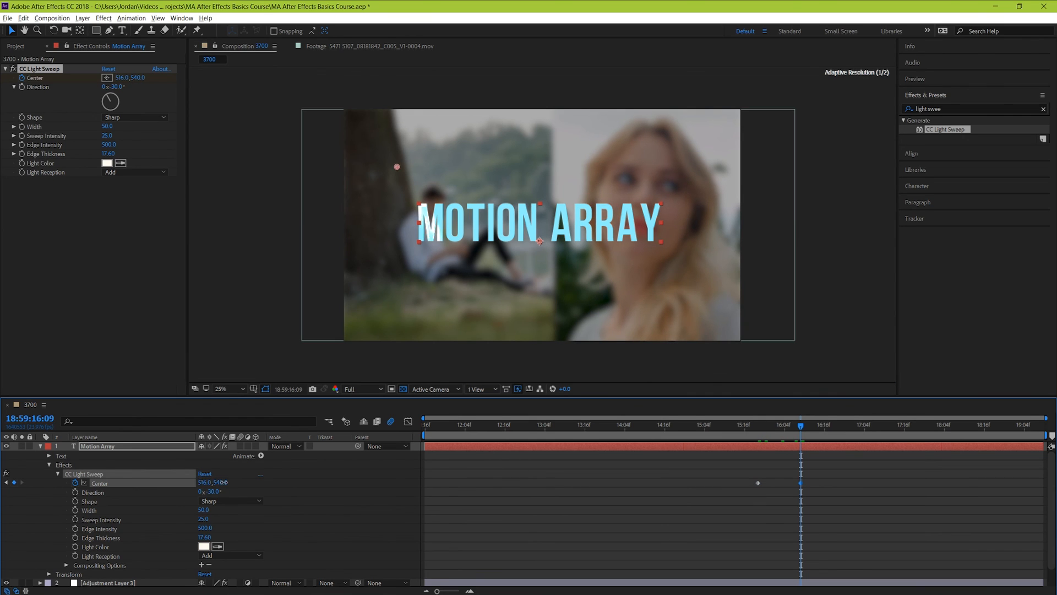